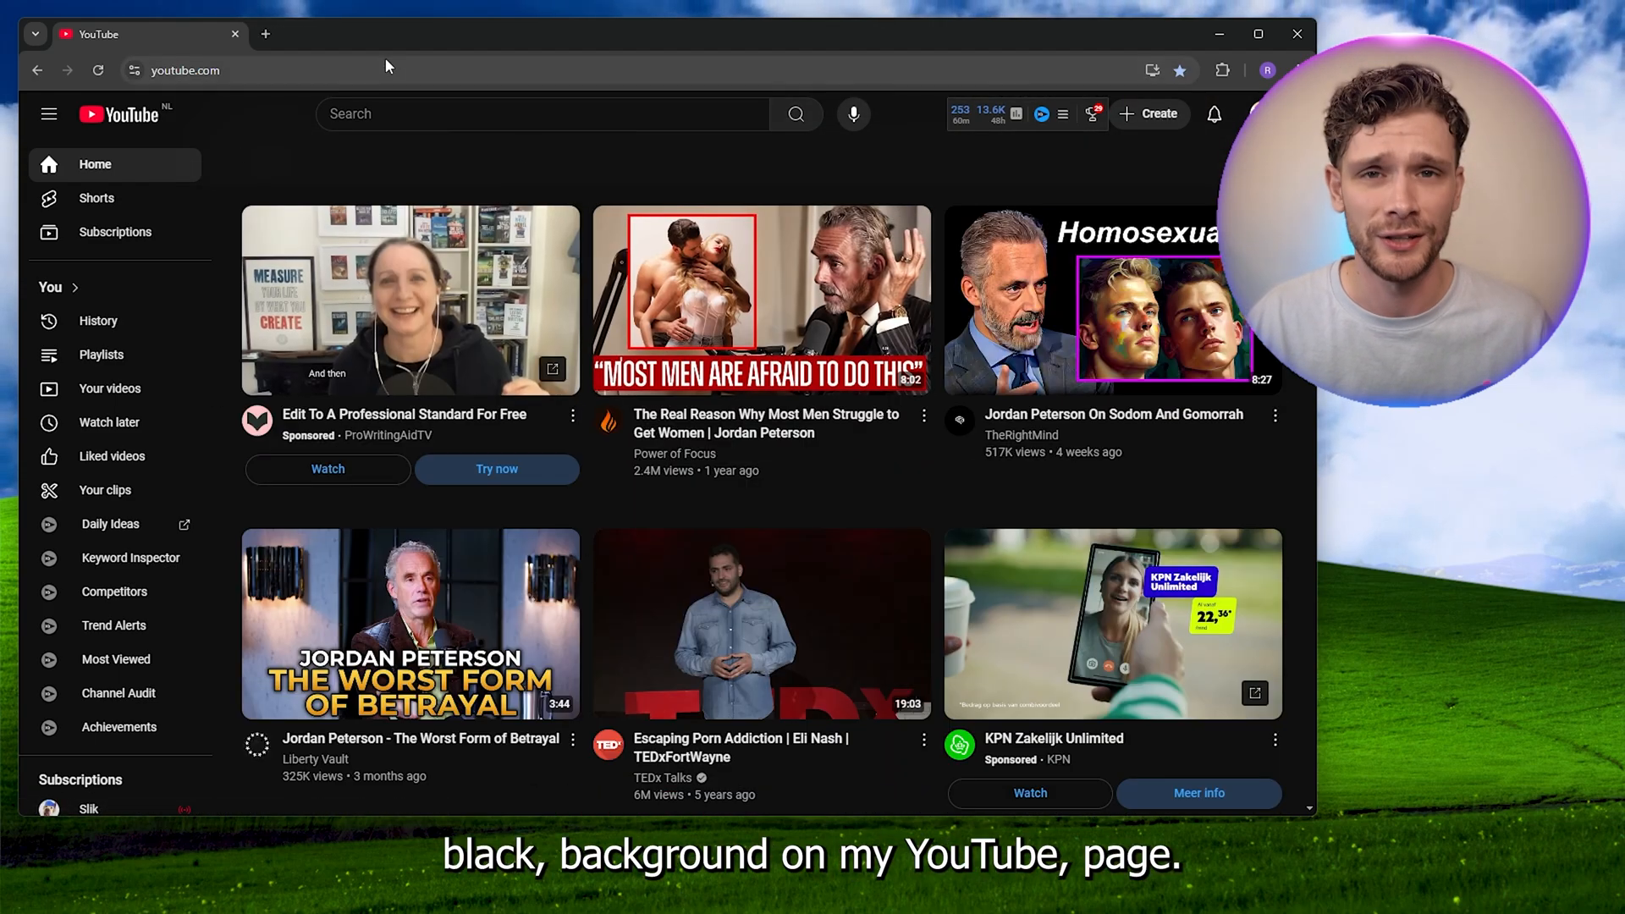
# Open a new browser tab beside the YouTube homepage tab.
pyautogui.click(265, 34)
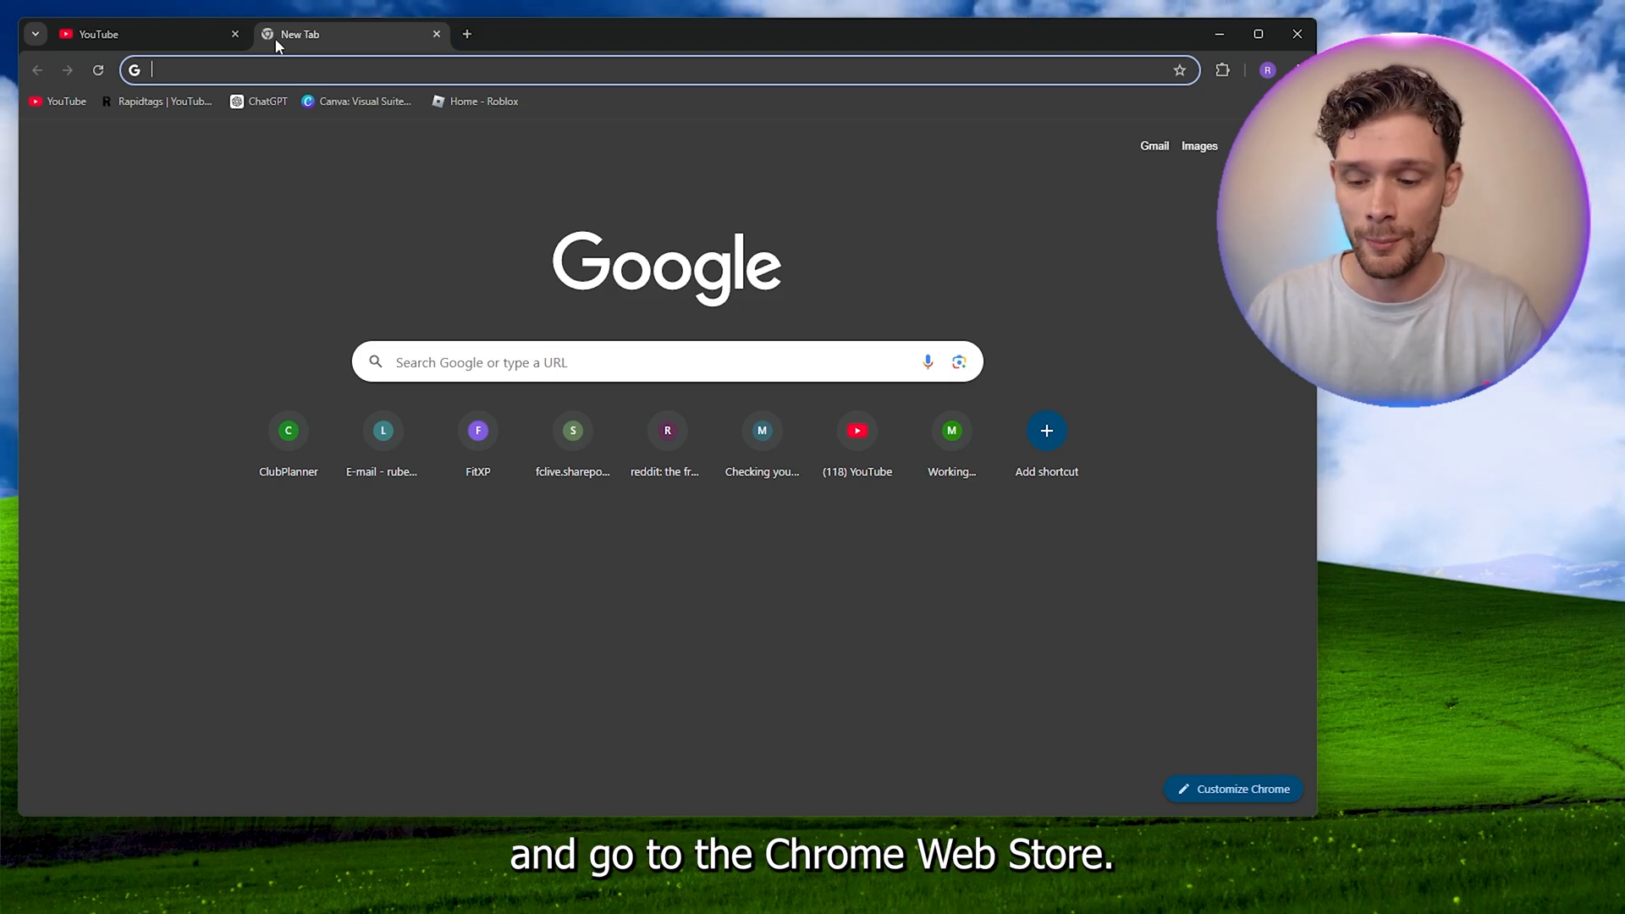
# Search 'chrome webstore', go to the store, and open the Stylish extension page via 'styl'.
pyautogui.write('chrome webstore')
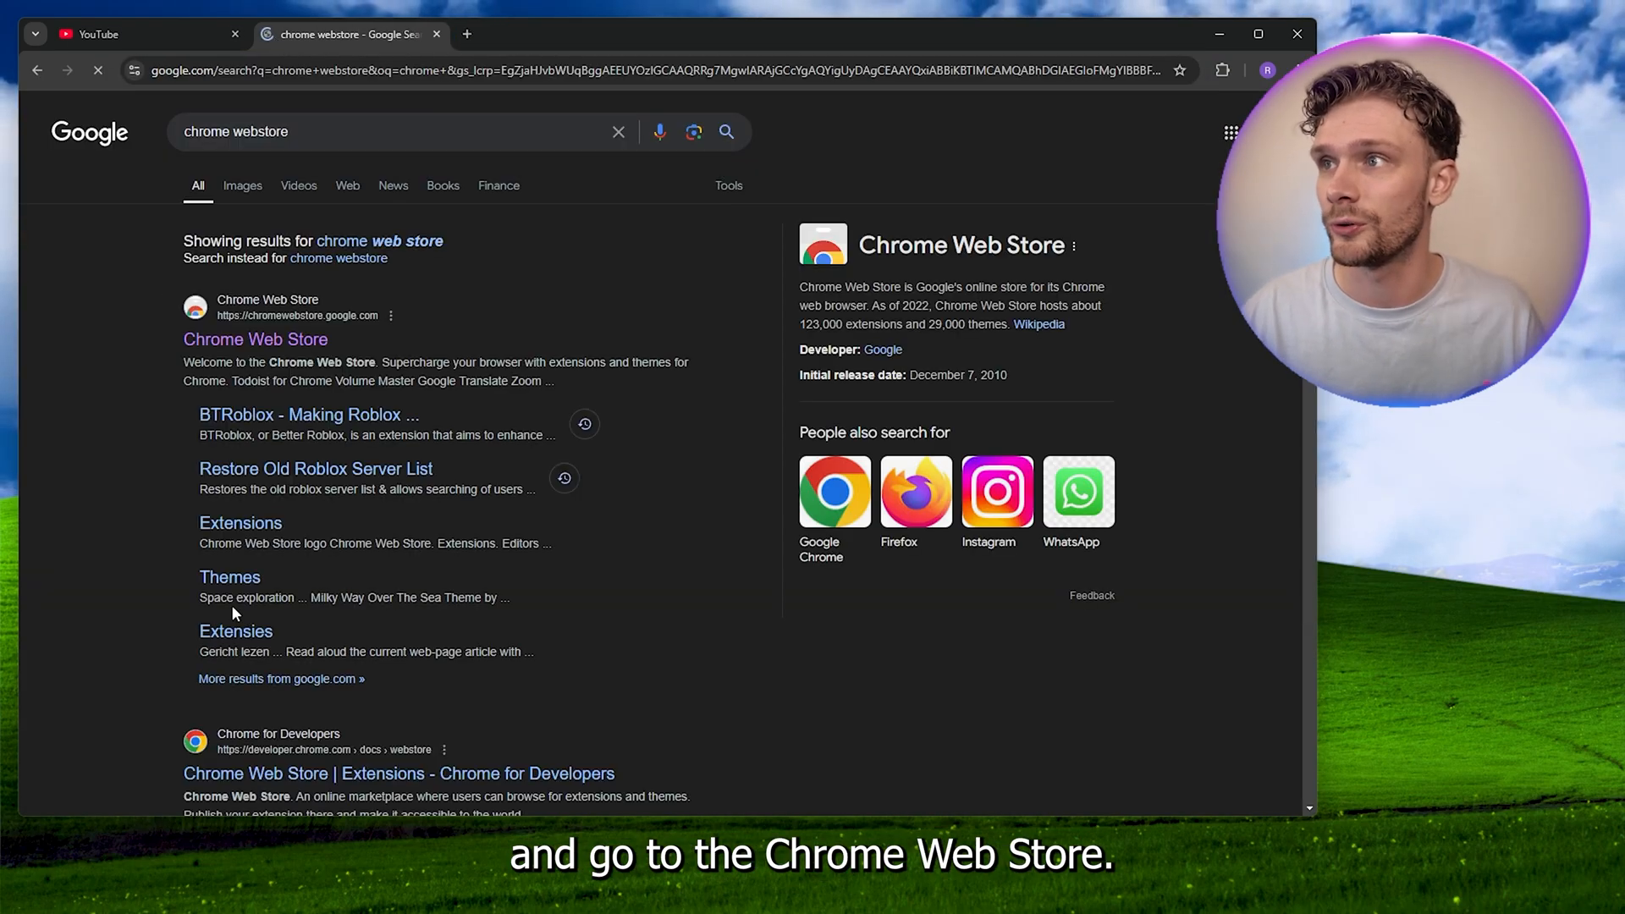
pyautogui.click(255, 339)
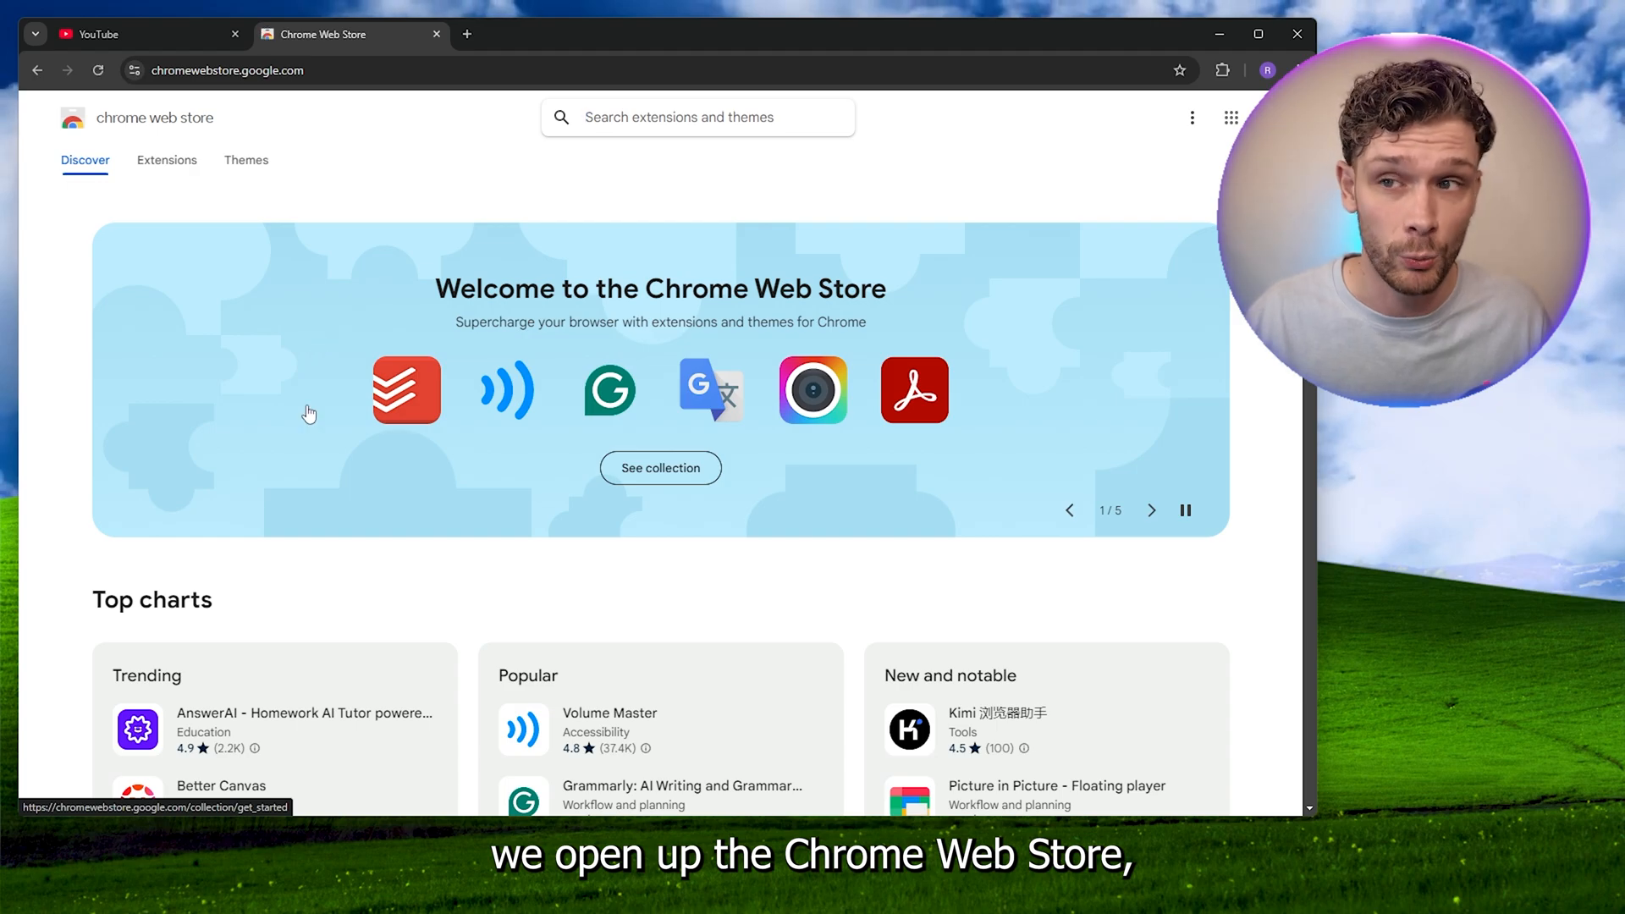
pyautogui.write('styl')
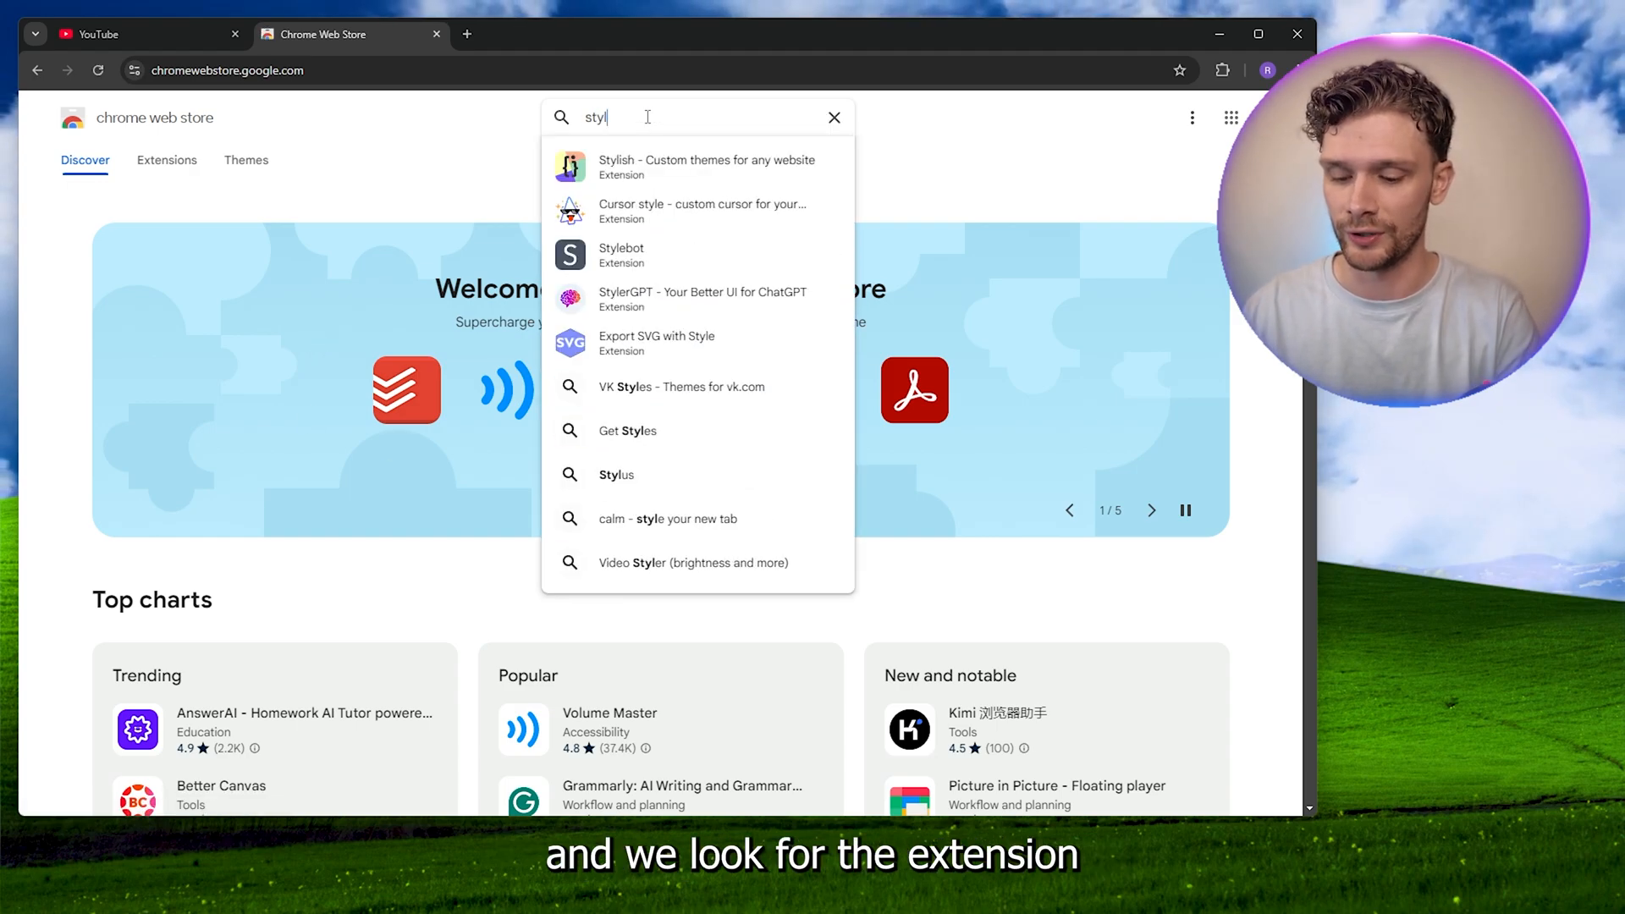
pyautogui.click(706, 167)
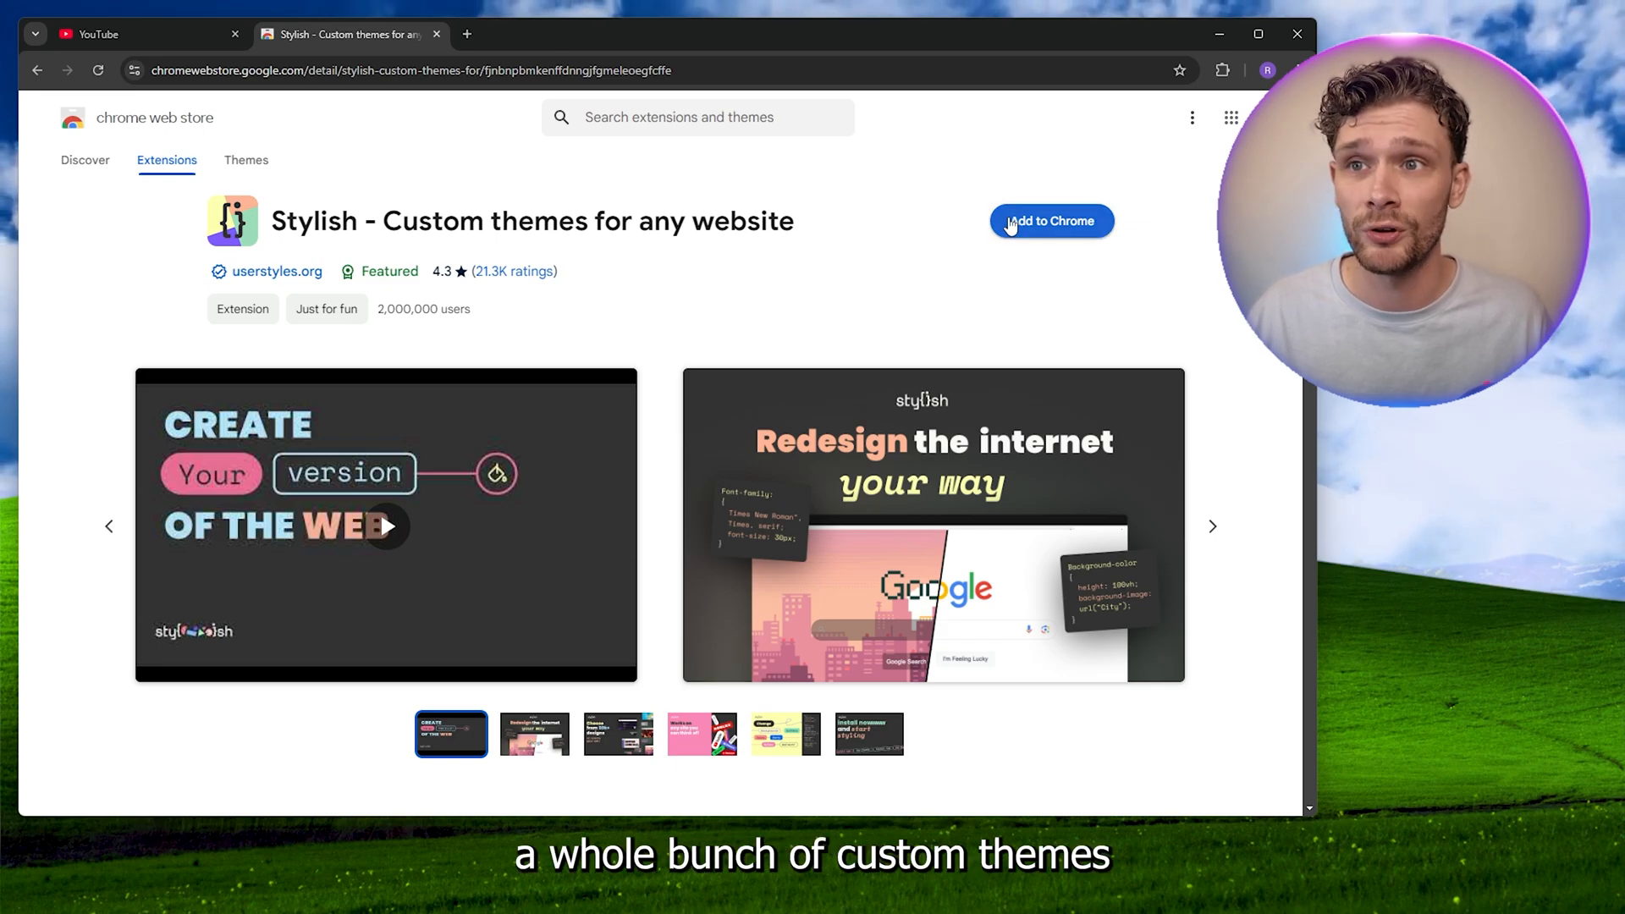
# Add Stylish to Chrome, agree to its data terms, and close the VIP offer.
pyautogui.click(1051, 221)
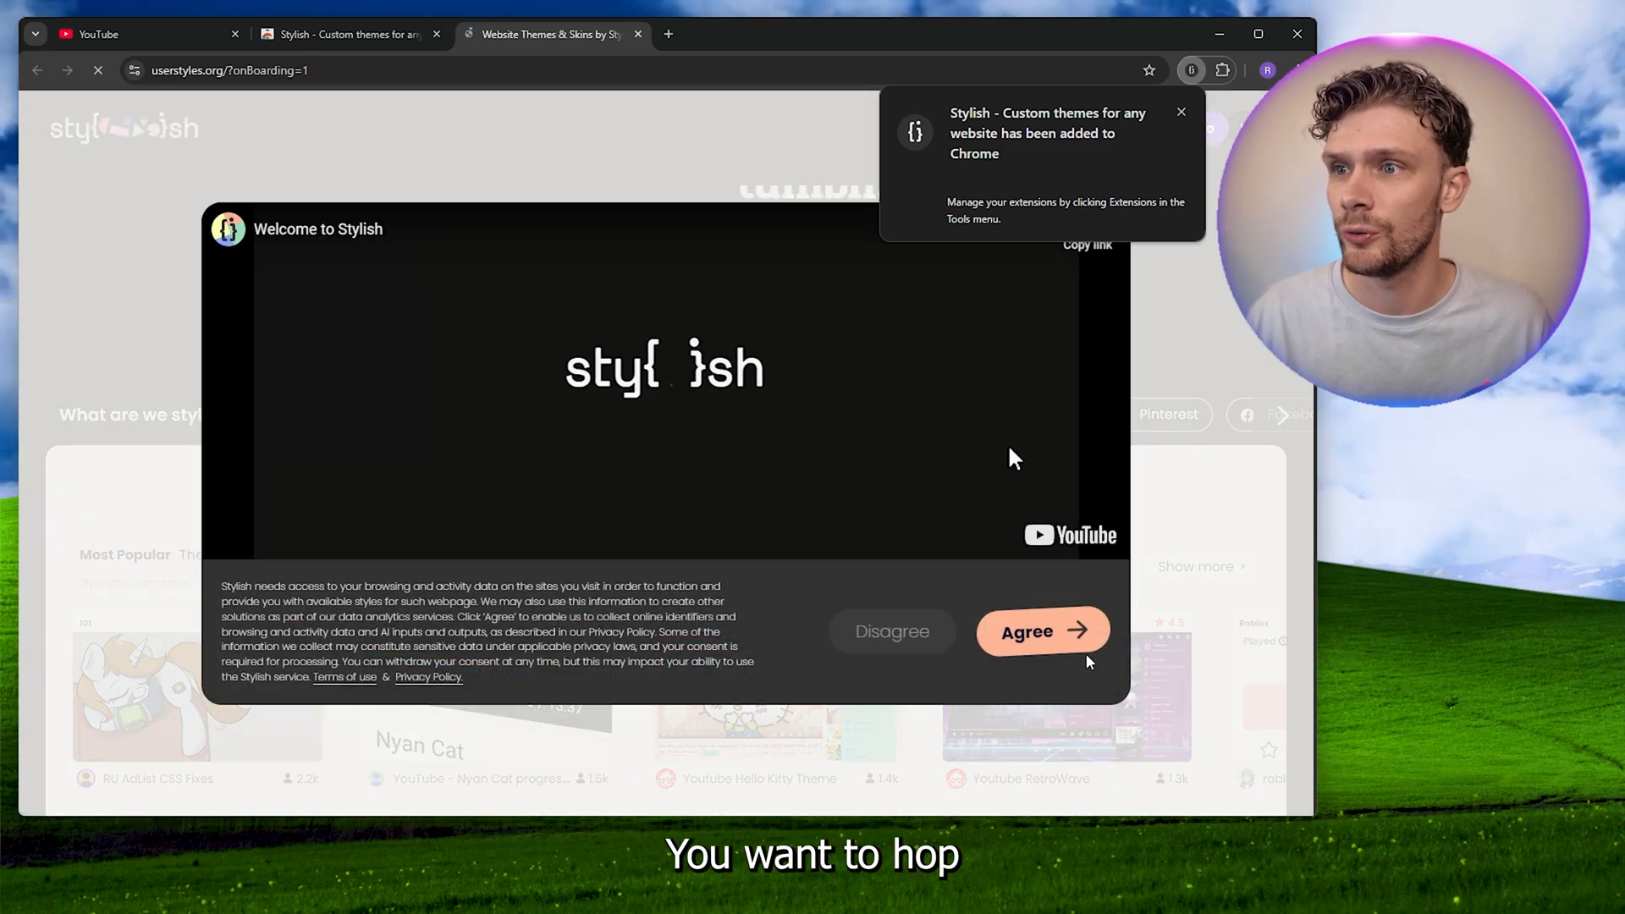
pyautogui.click(1038, 631)
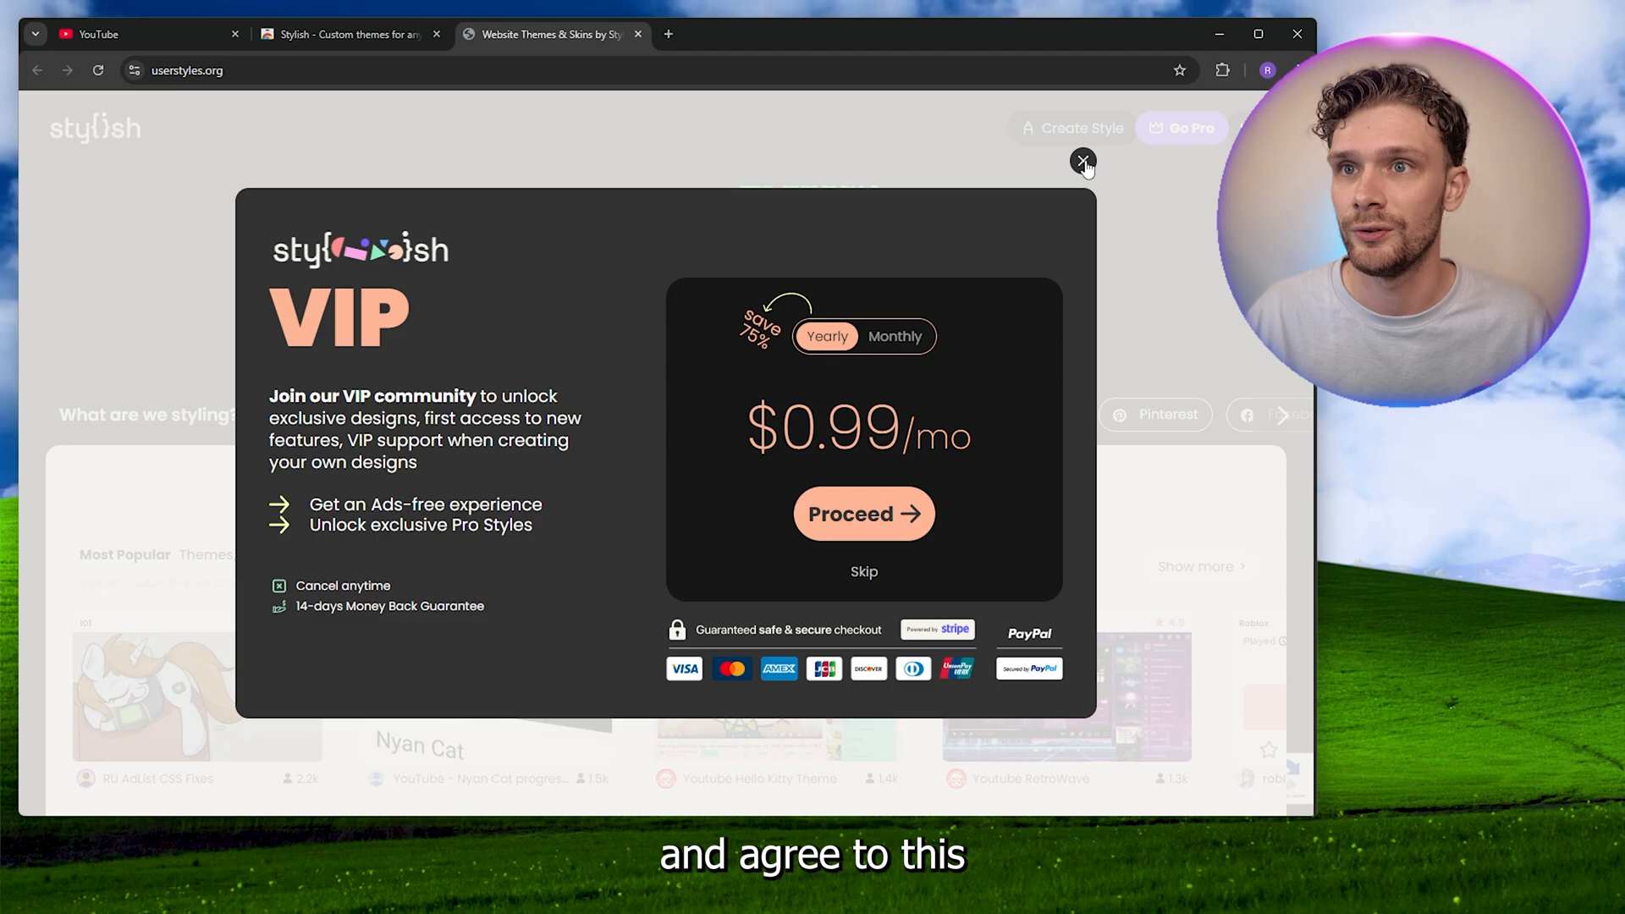
pyautogui.click(1083, 161)
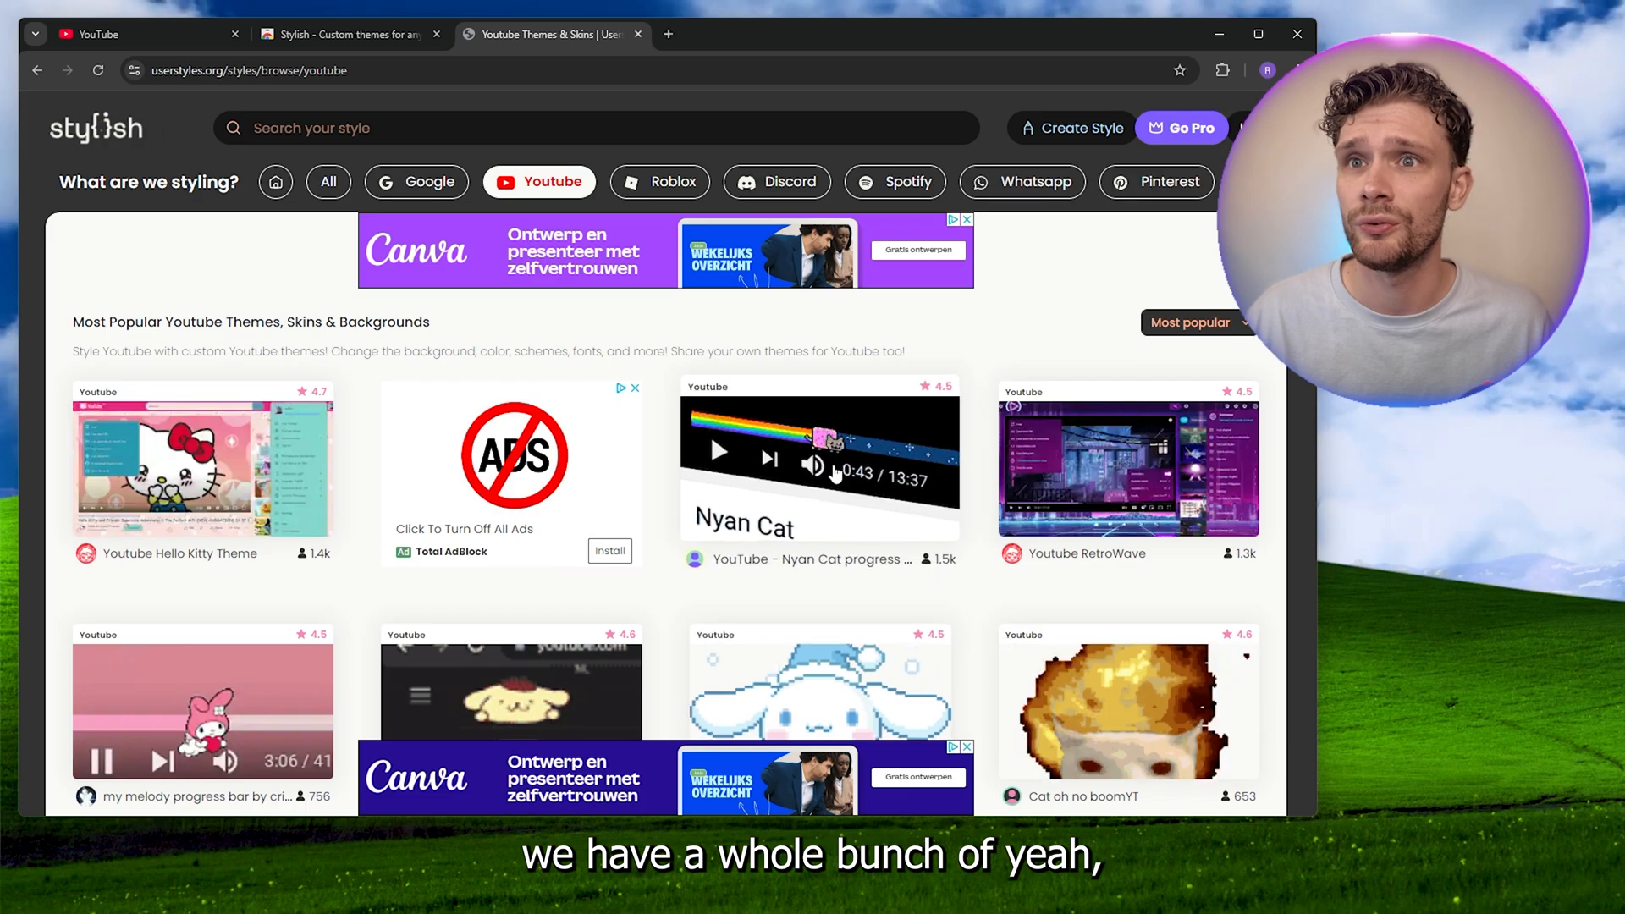
# Install the Youtube RetroWave style from the YouTube themes list.
pyautogui.scroll(-3)
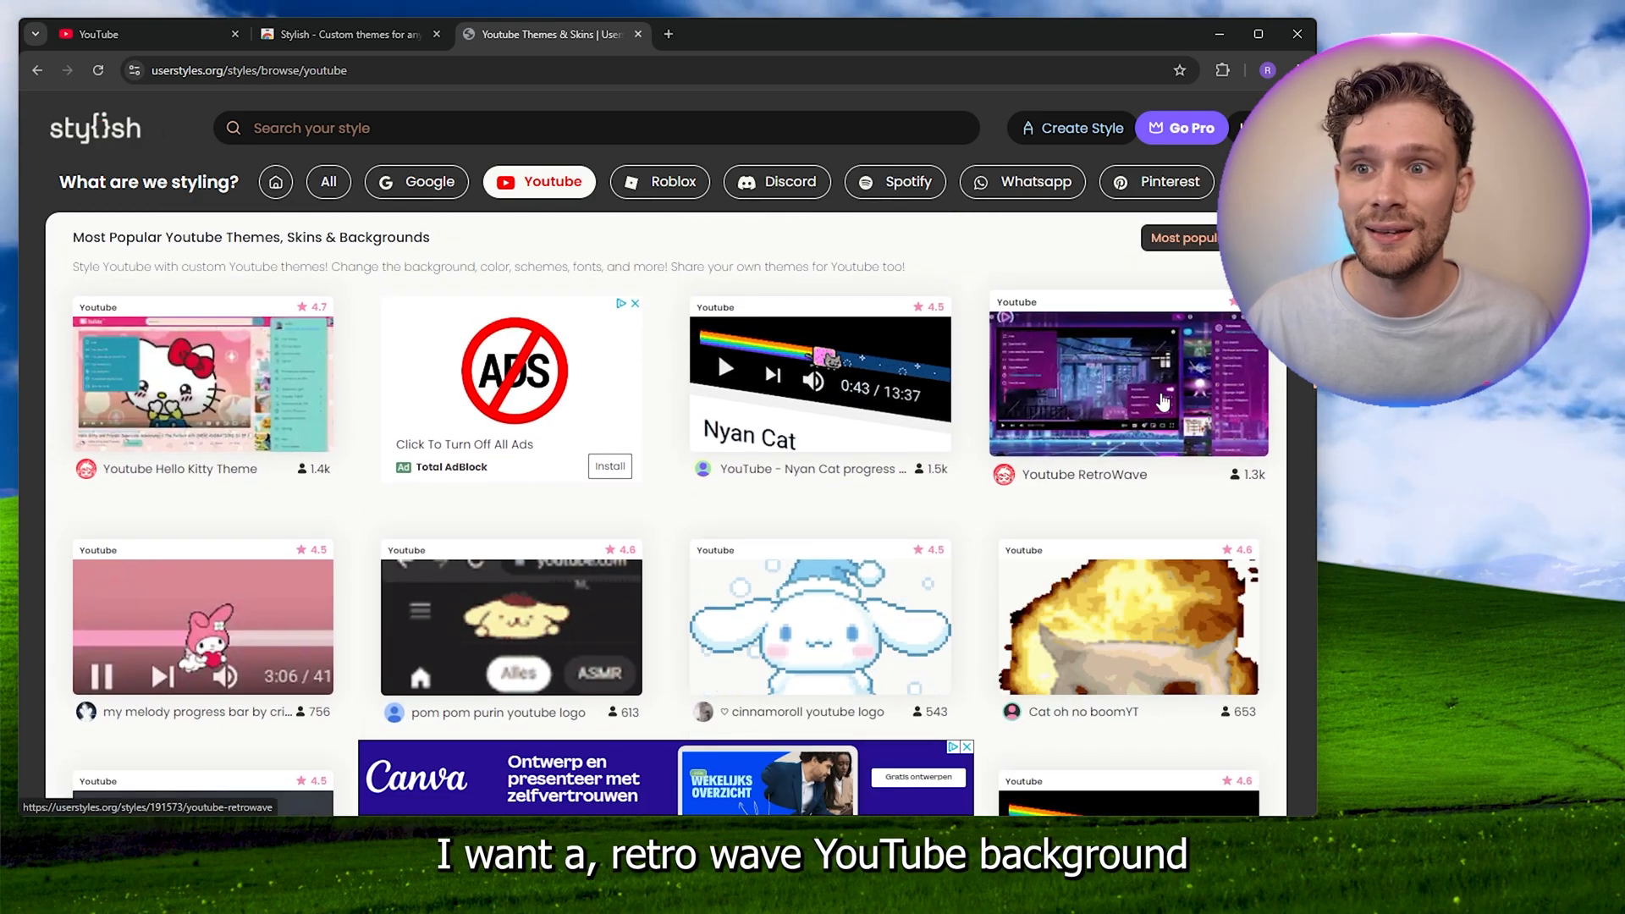
pyautogui.click(1161, 398)
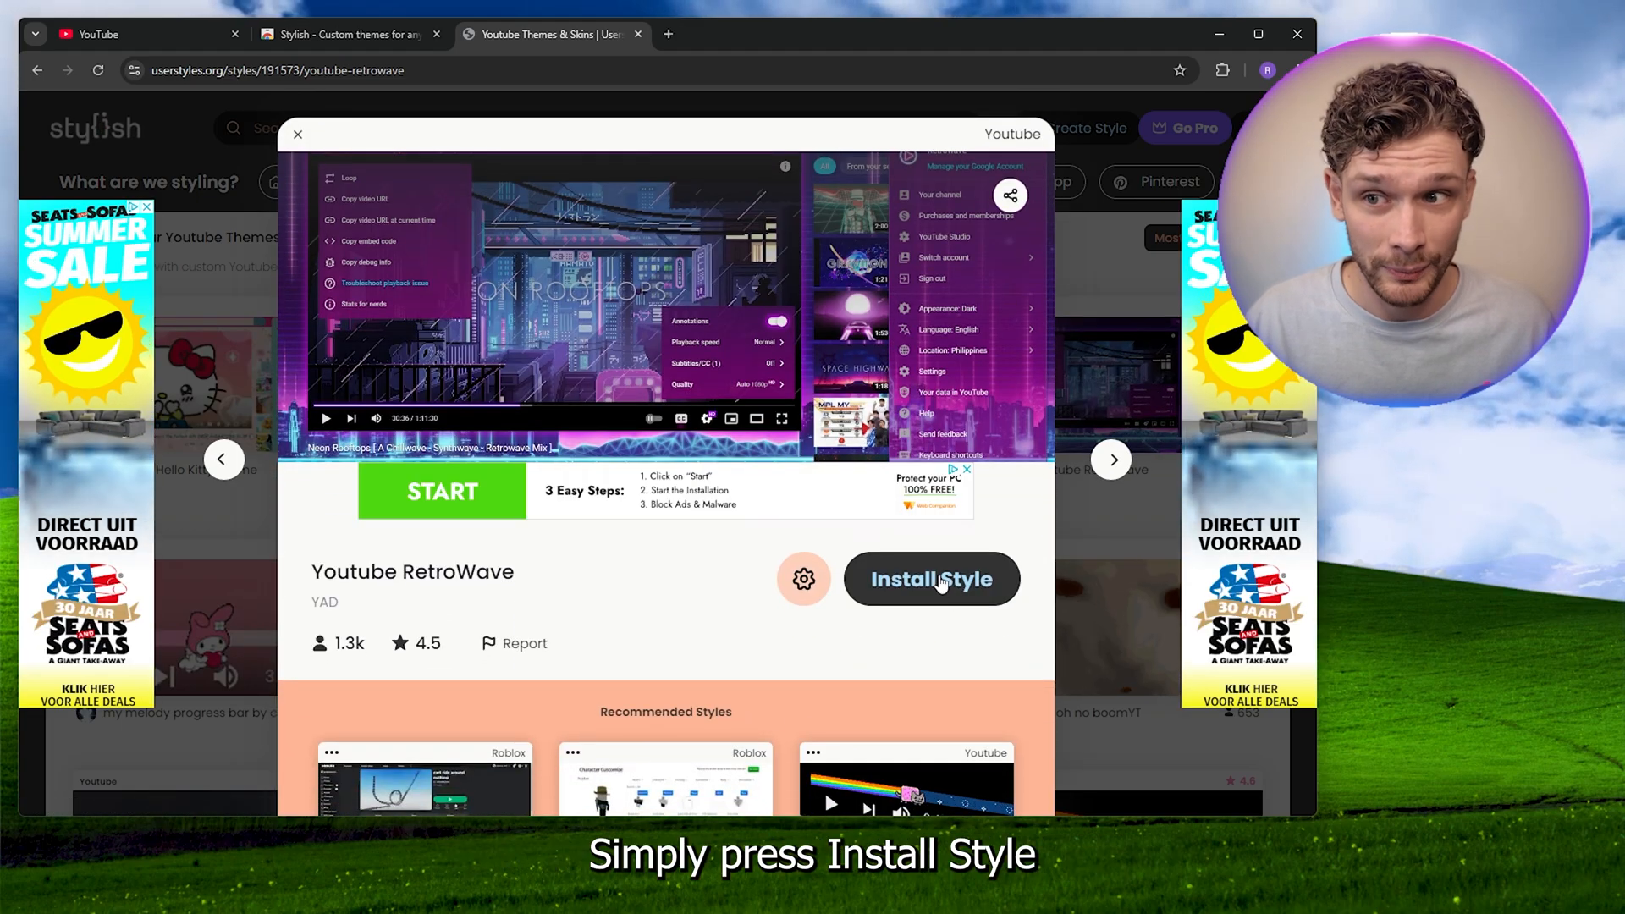
pyautogui.click(930, 579)
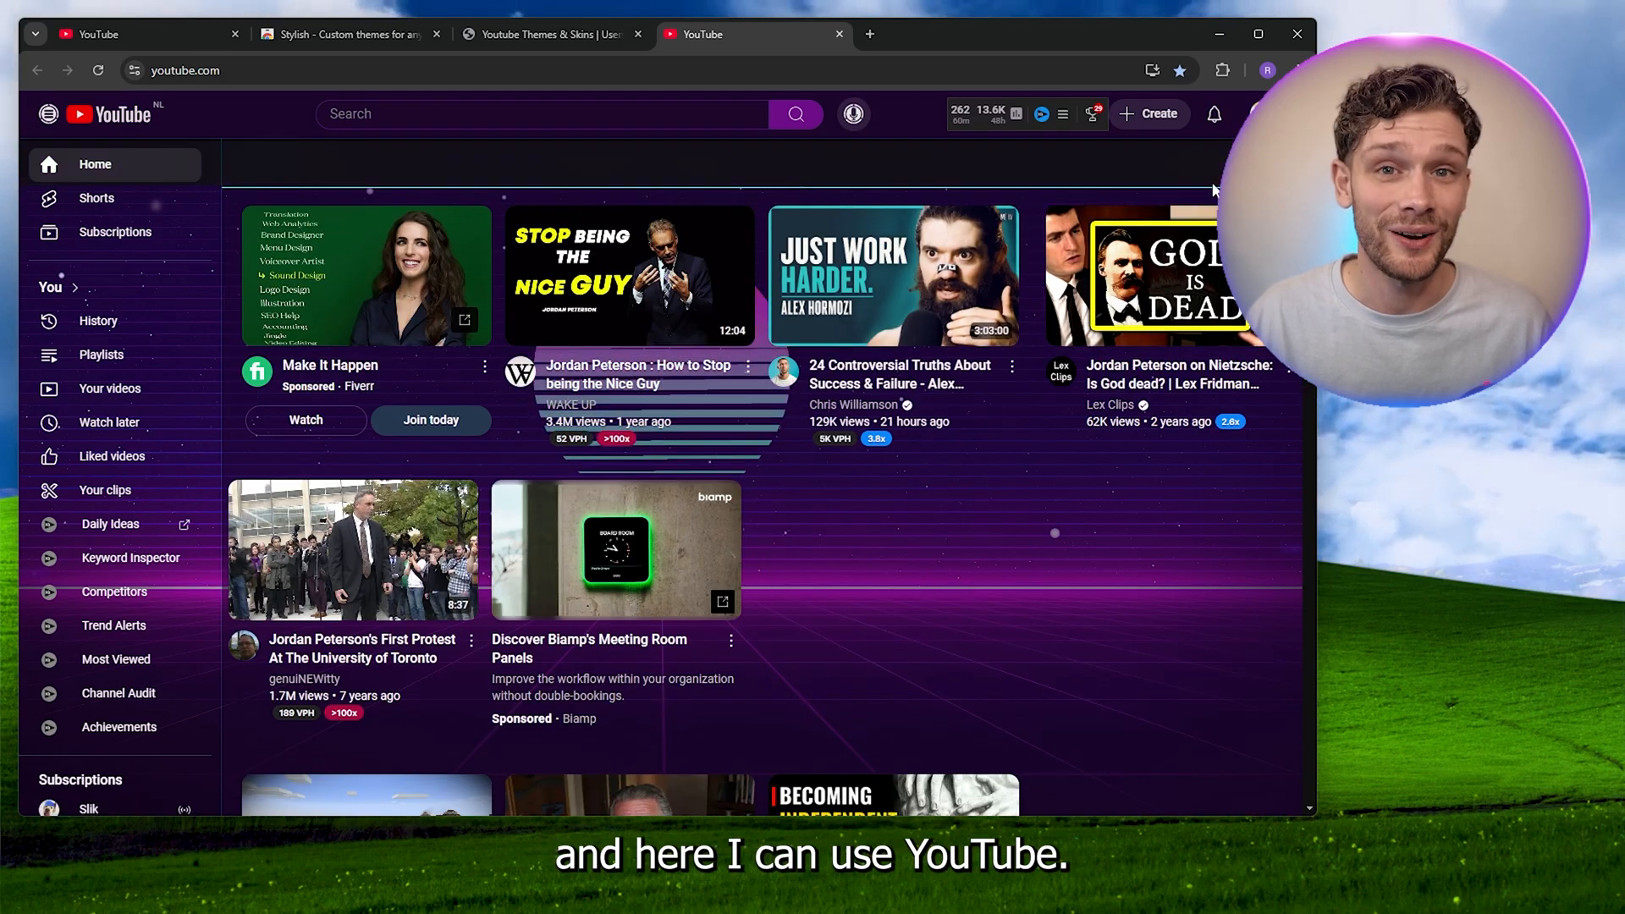
# Open the Stylish panel over the RetroWave-themed YouTube homepage.
pyautogui.click(1223, 69)
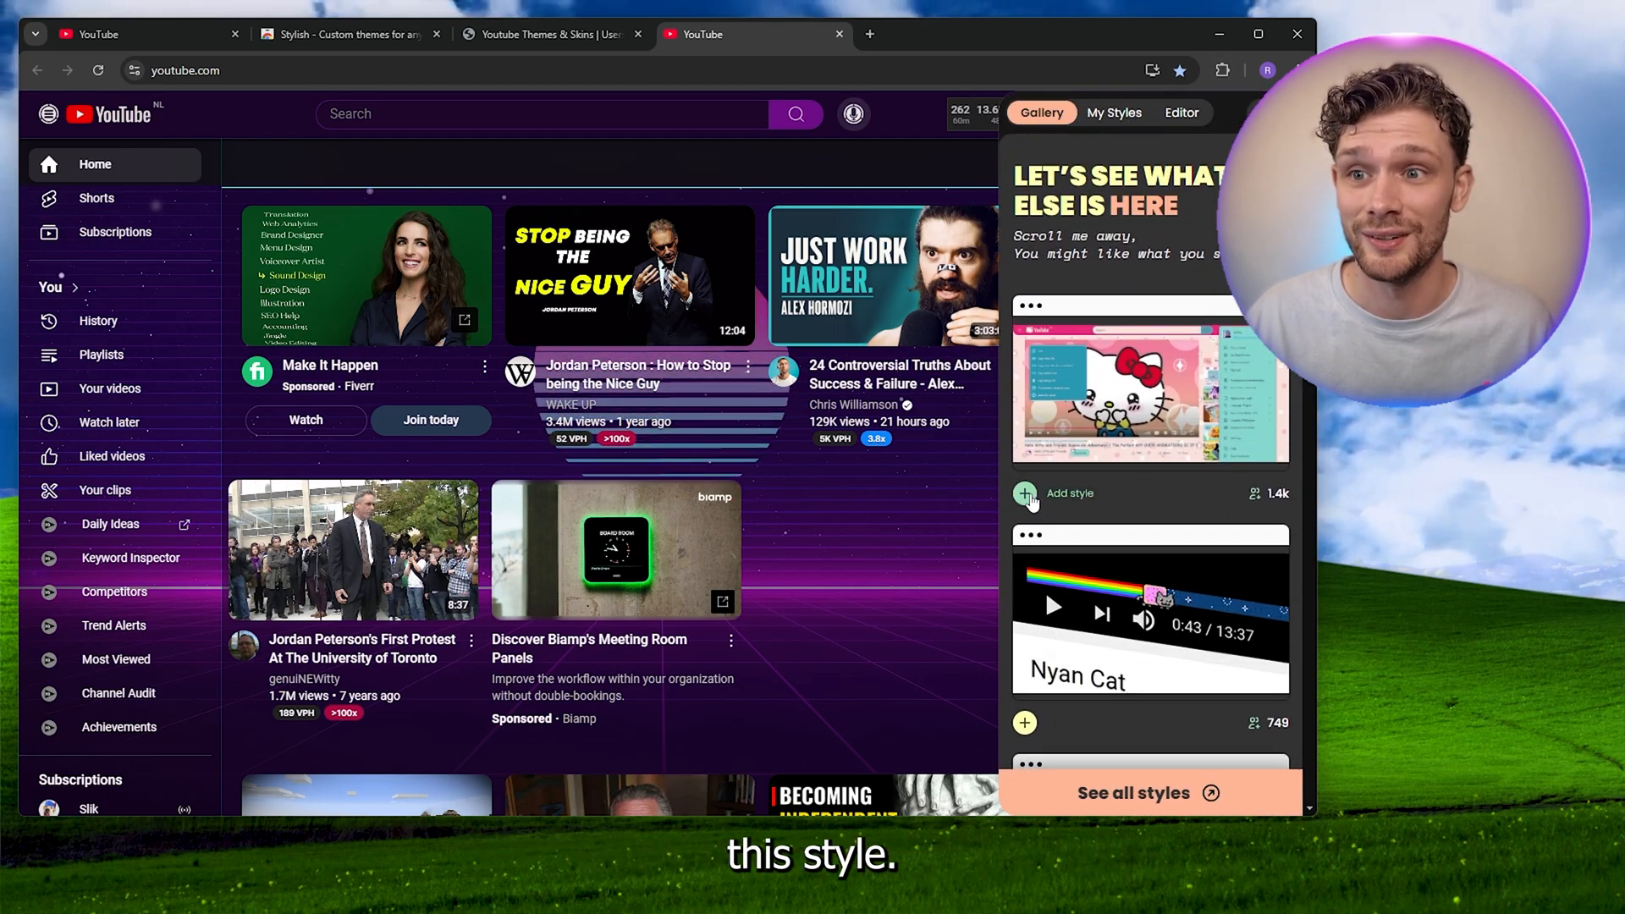
# Add the Youtube Hello Kitty style and view My Styles listing it with RetroWave.
pyautogui.click(1024, 494)
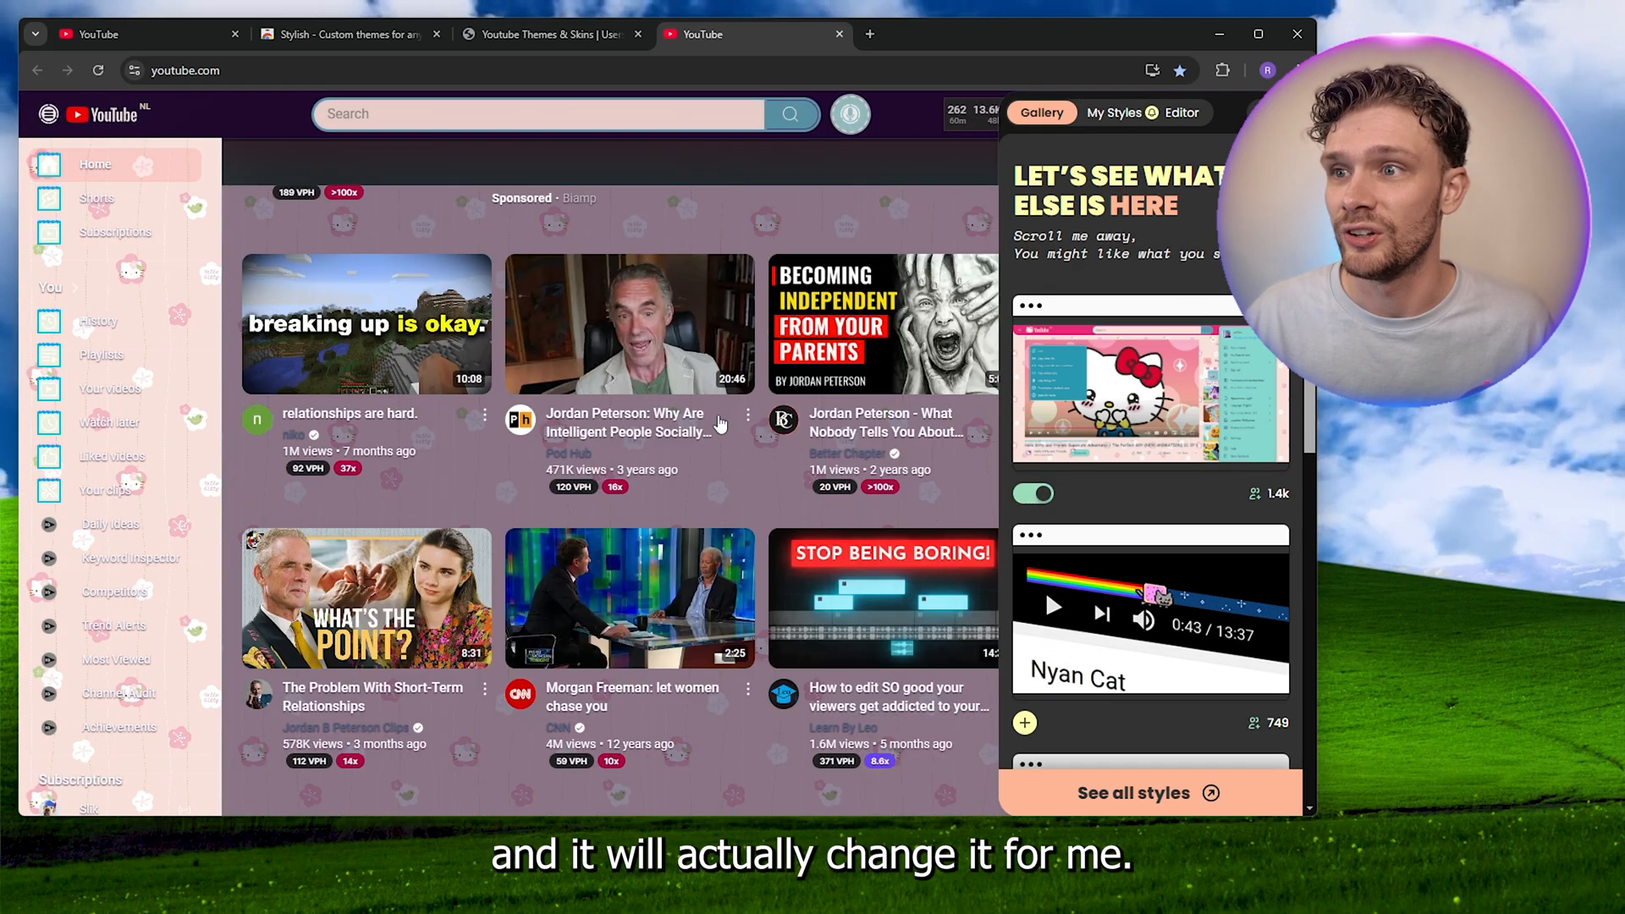
pyautogui.click(1114, 112)
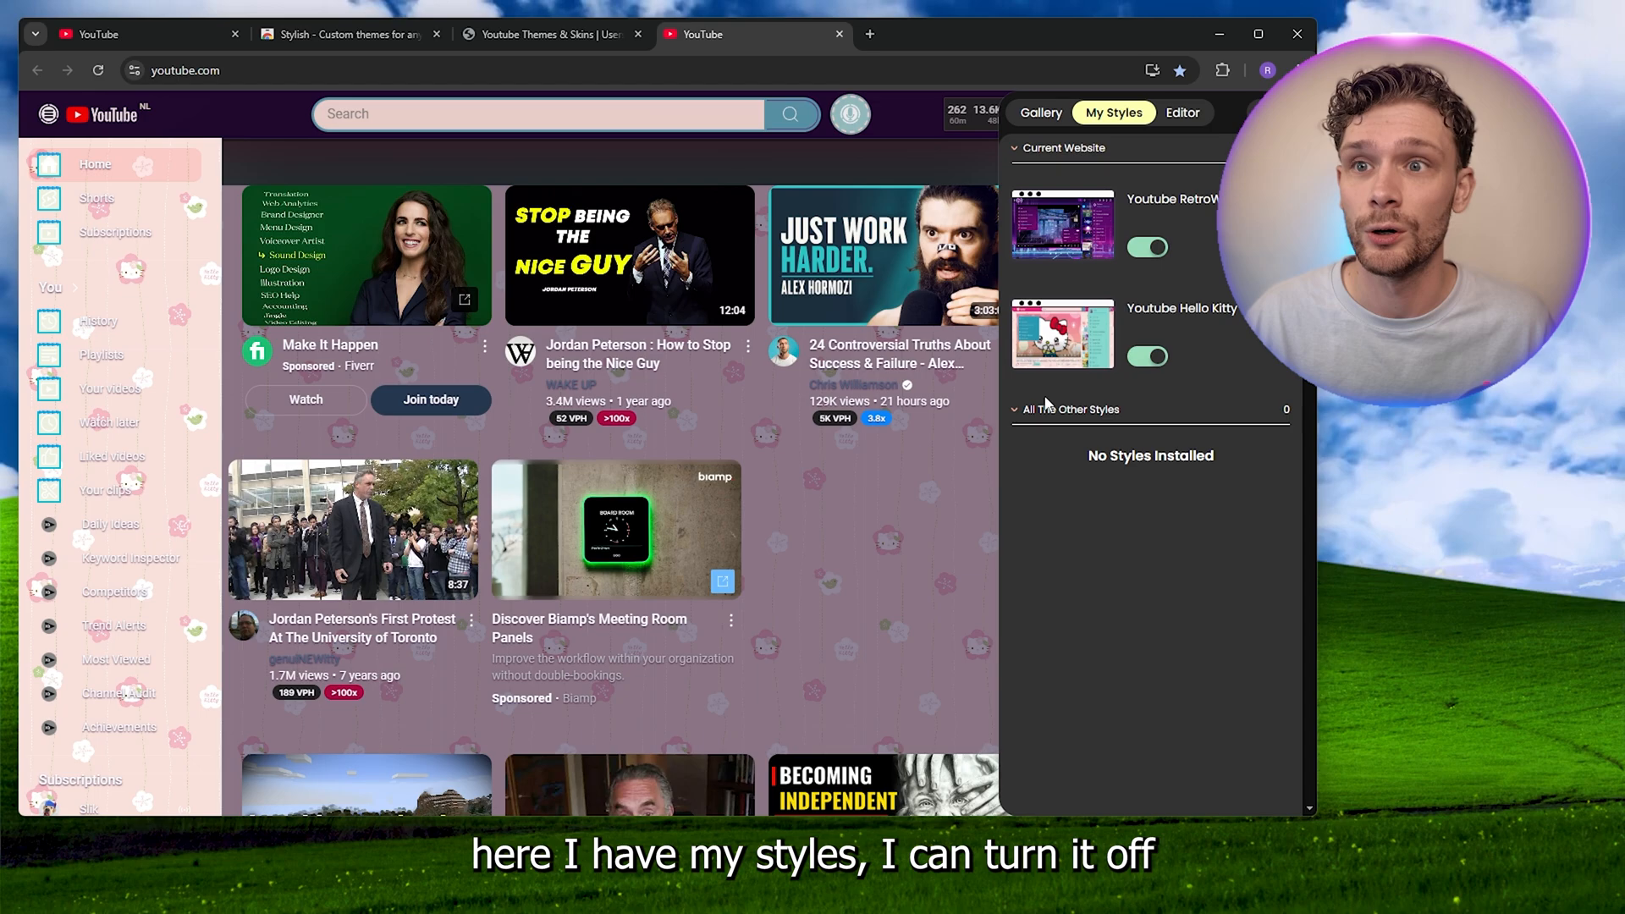